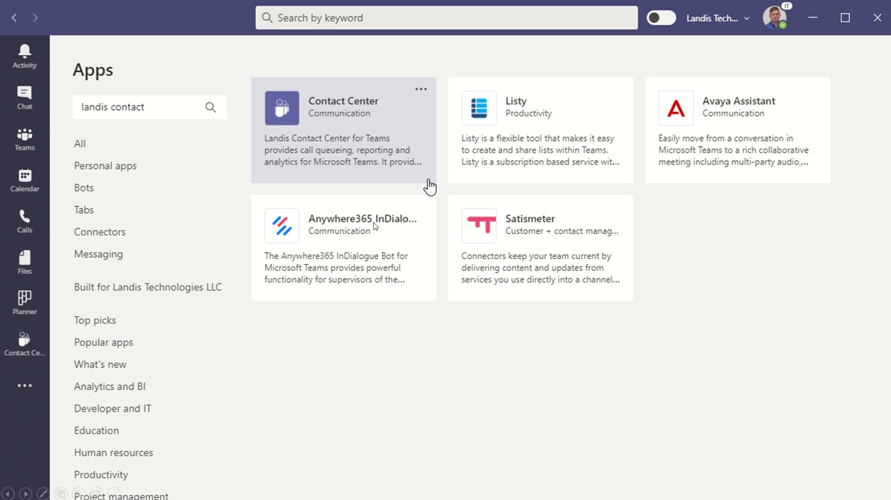
{"action": "mouse_move", "coordinate": [762, 411]}
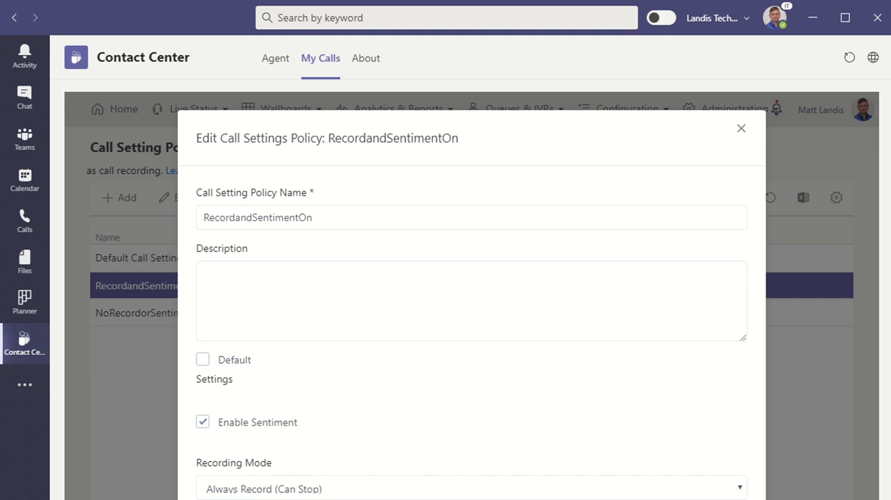
{"action": "mouse_move", "coordinate": [460, 390]}
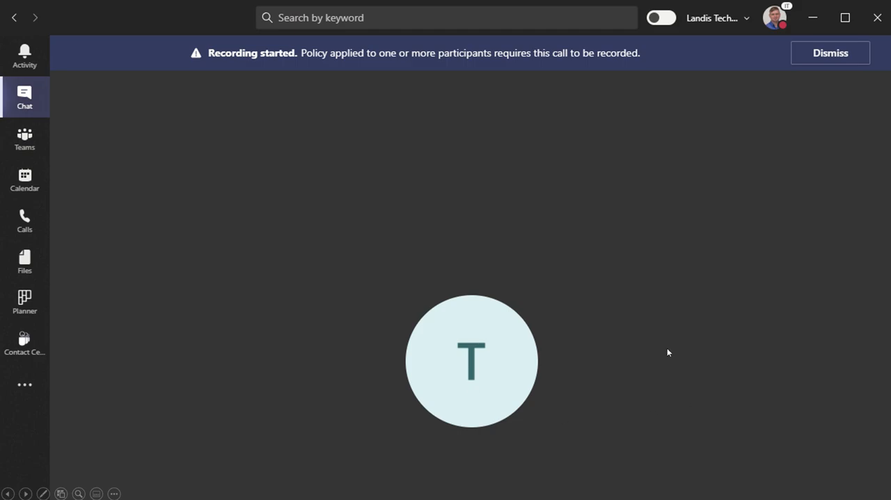
{"action": "mouse_move", "coordinate": [652, 312]}
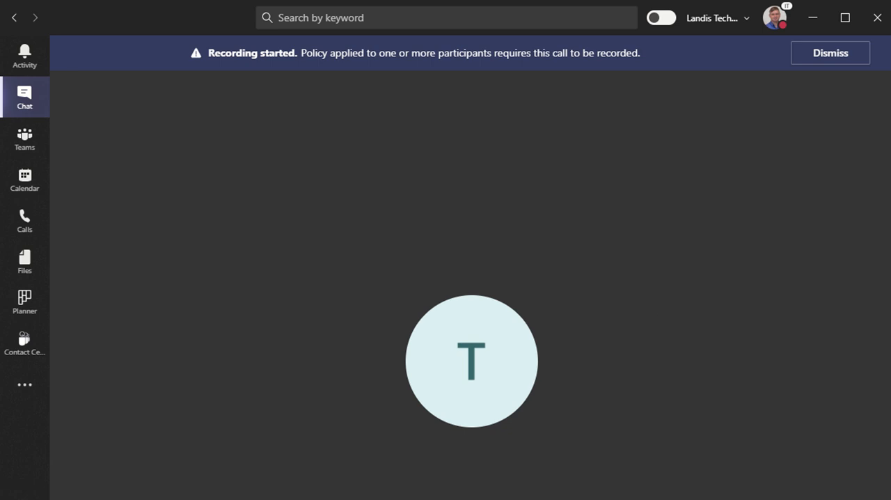
{"action": "mouse_move", "coordinate": [346, 175]}
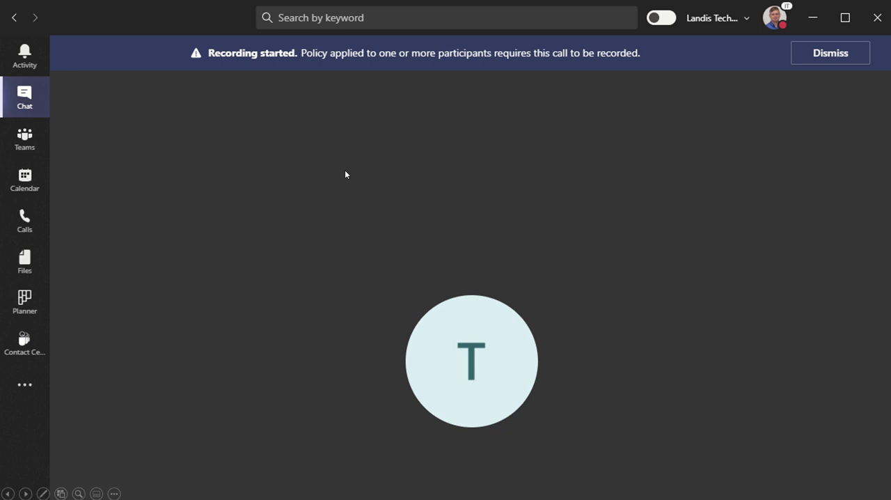
{"action": "mouse_move", "coordinate": [603, 156]}
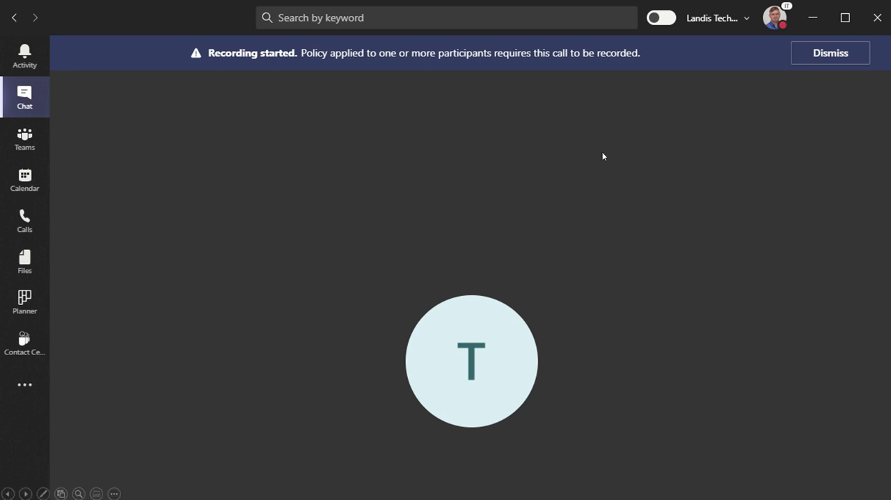
{"action": "mouse_move", "coordinate": [601, 179]}
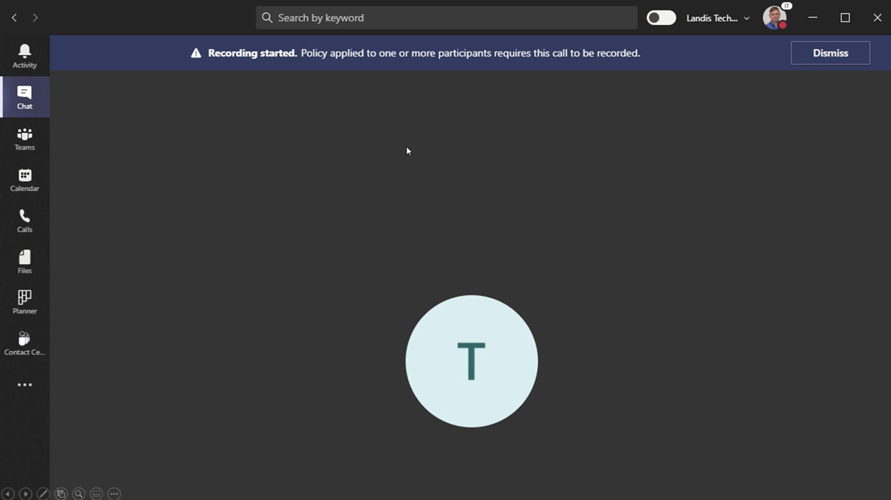
{"action": "mouse_move", "coordinate": [341, 67]}
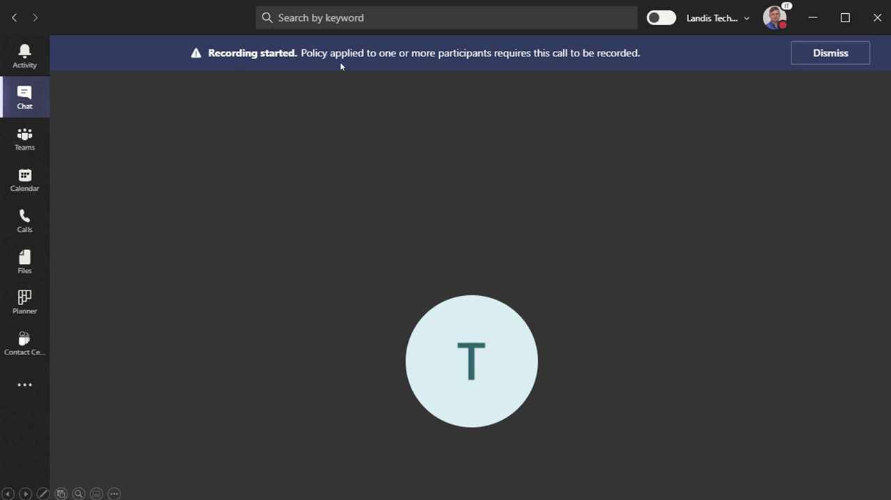
{"action": "mouse_move", "coordinate": [479, 167]}
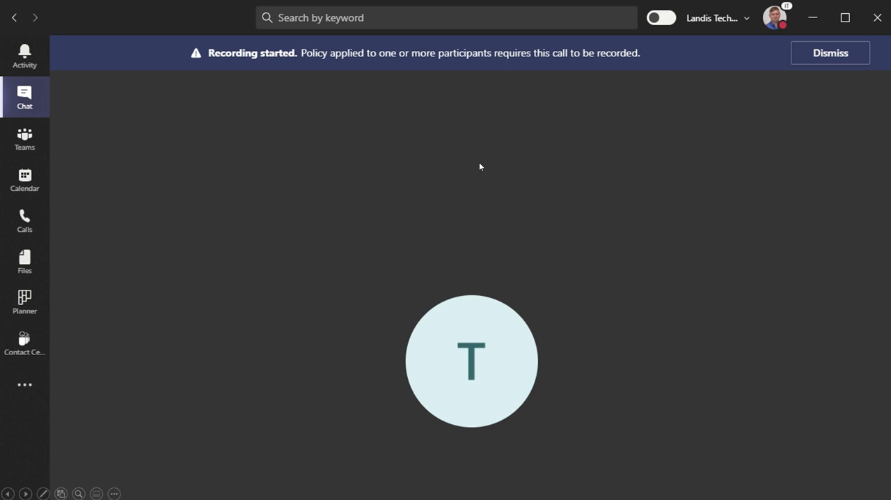
{"action": "mouse_move", "coordinate": [518, 200]}
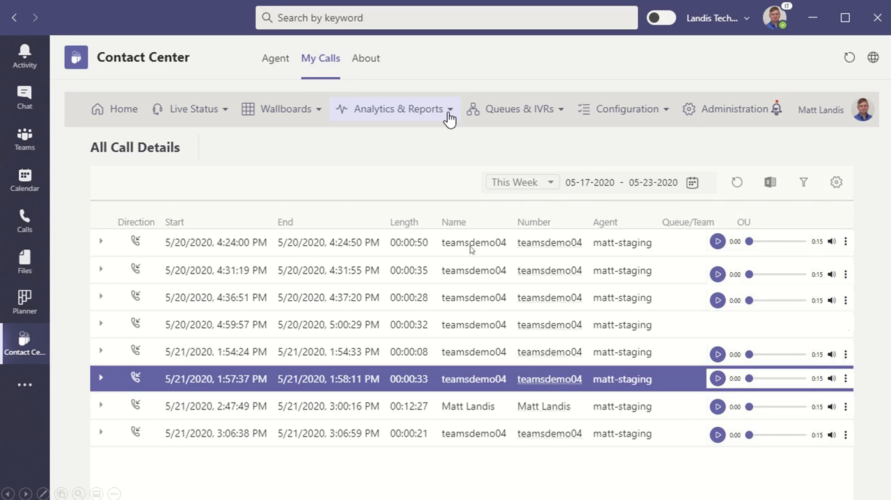
{"action": "mouse_move", "coordinate": [256, 243]}
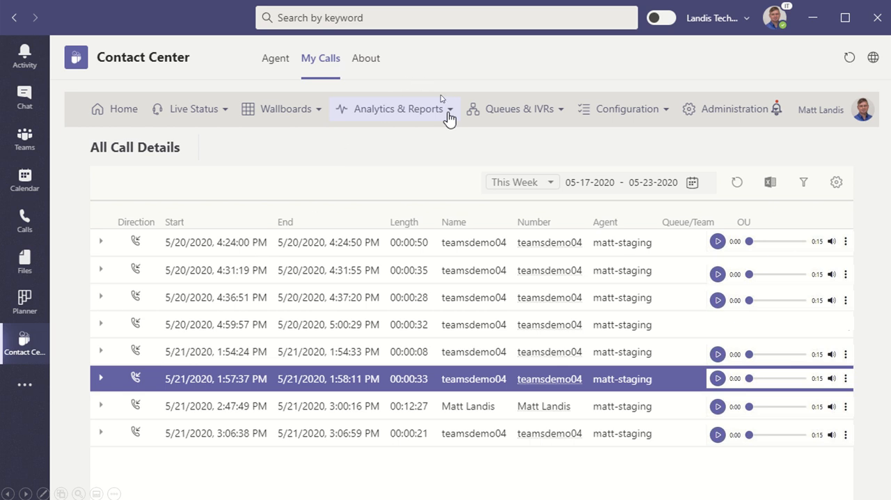
{"action": "mouse_move", "coordinate": [390, 173]}
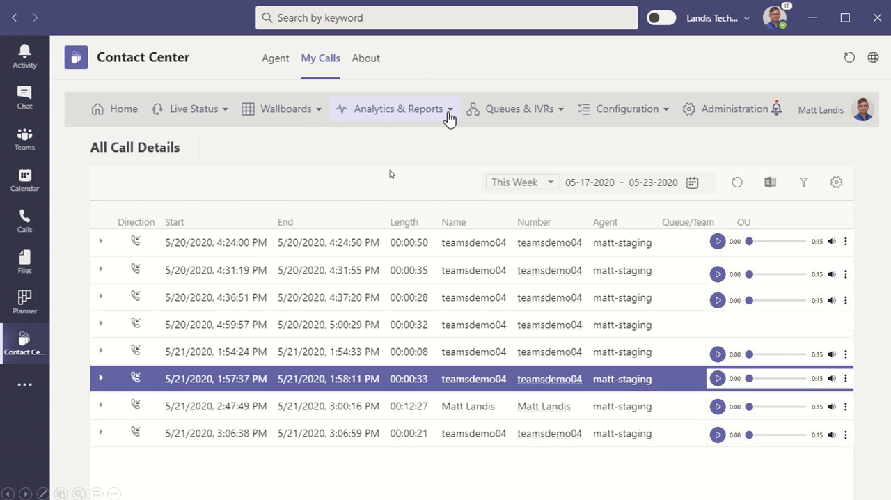
{"action": "mouse_move", "coordinate": [359, 178]}
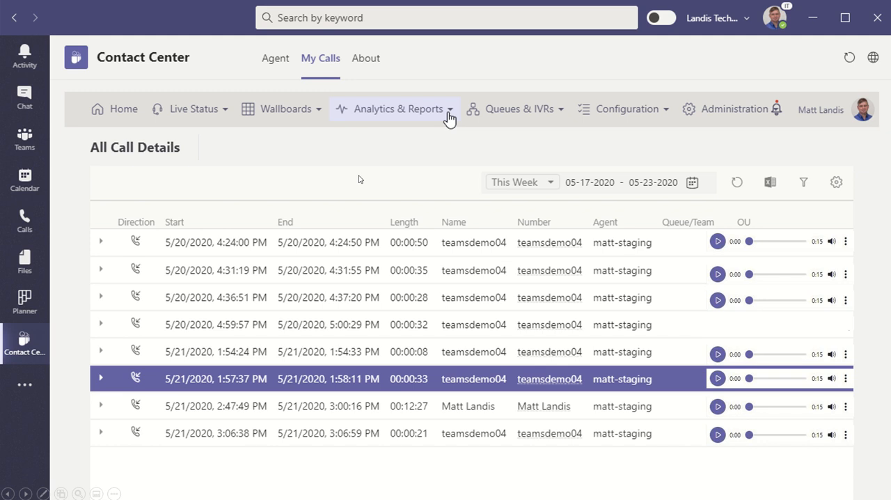